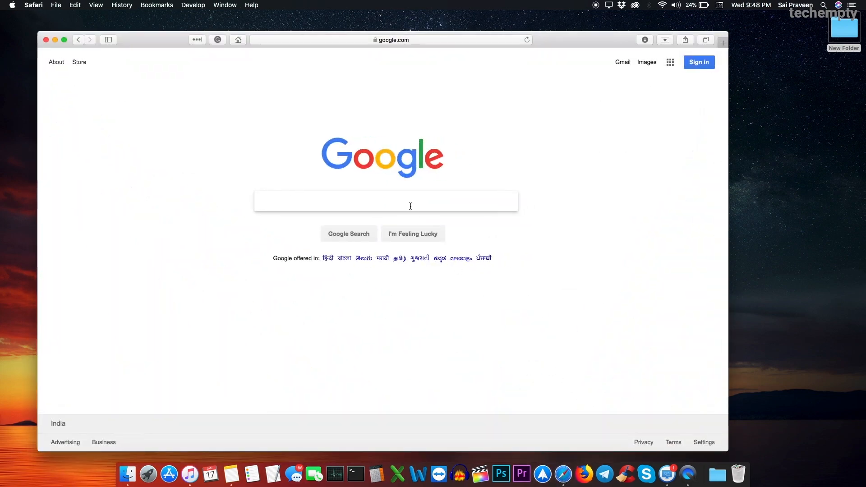
Step: Search Google for 'google chrome' via the 'google ch' suggestion
{"action": "type", "text": "google ch"}
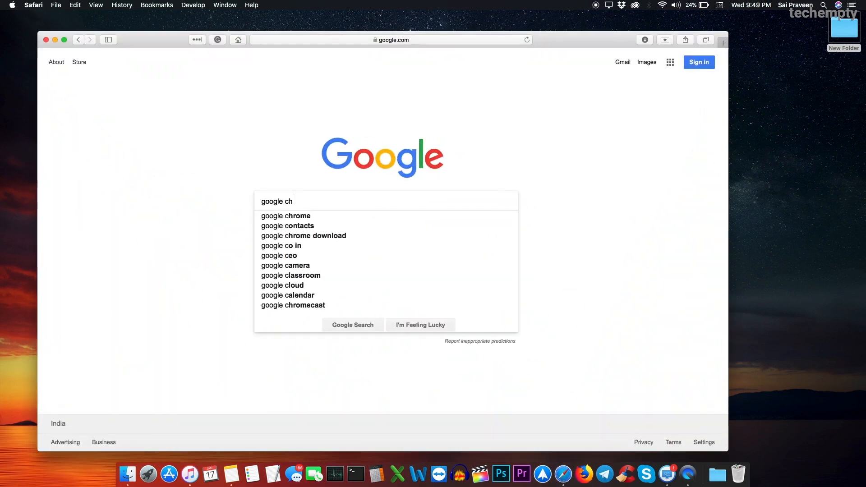
{"action": "left_click", "coordinate": [286, 215]}
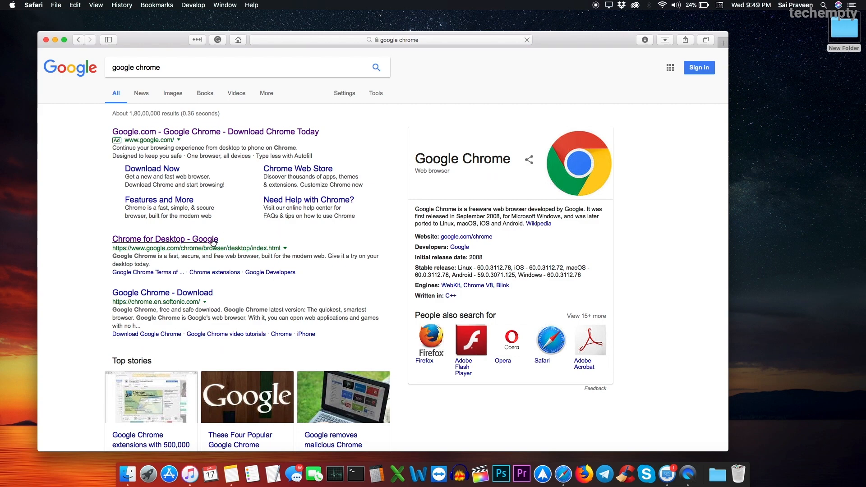
Step: From the Chrome for Desktop page, accept the terms and download Chrome for Mac
{"action": "left_click", "coordinate": [164, 238]}
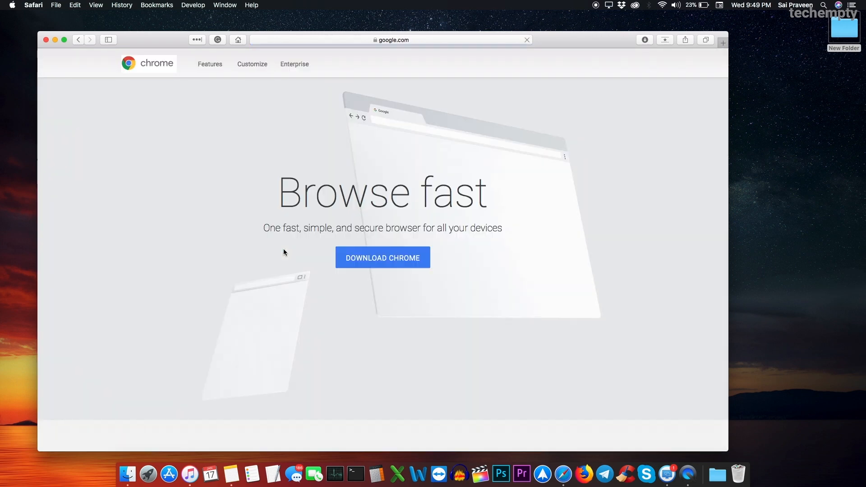
{"action": "mouse_move", "coordinate": [425, 266]}
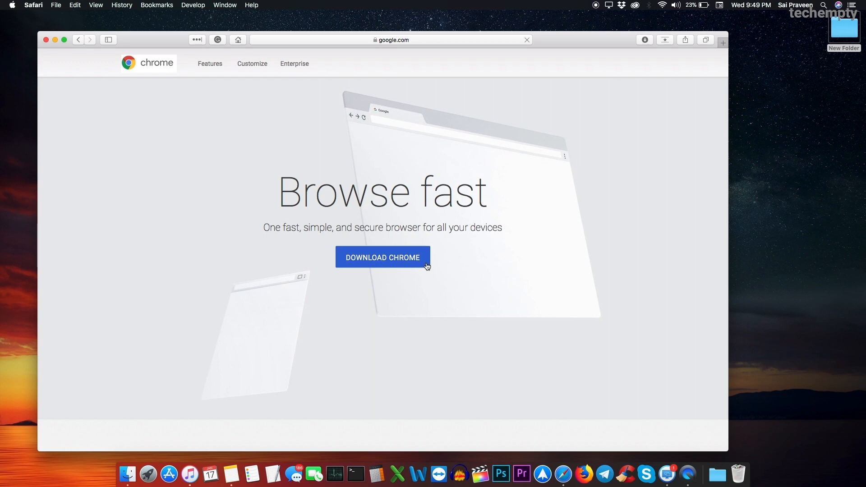
{"action": "left_click", "coordinate": [383, 257]}
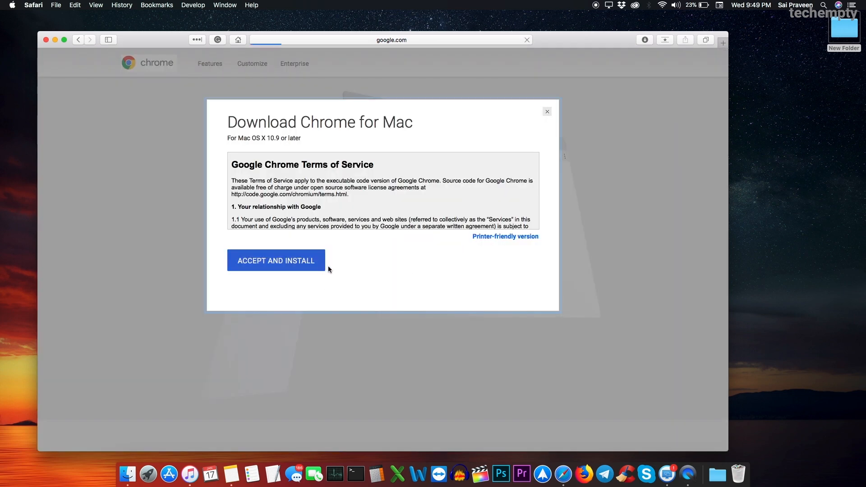
{"action": "left_click", "coordinate": [276, 260]}
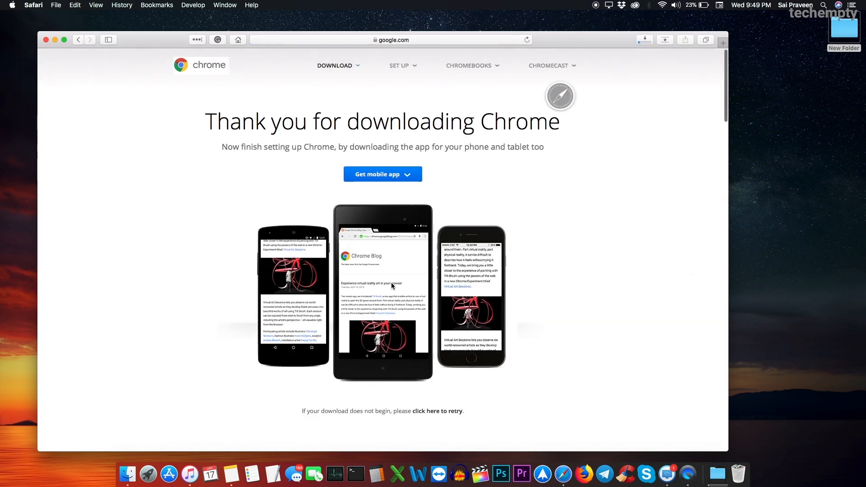
Step: Open the downloaded googlechrome.dmg installer from Safari's downloads list
{"action": "left_click", "coordinate": [644, 39]}
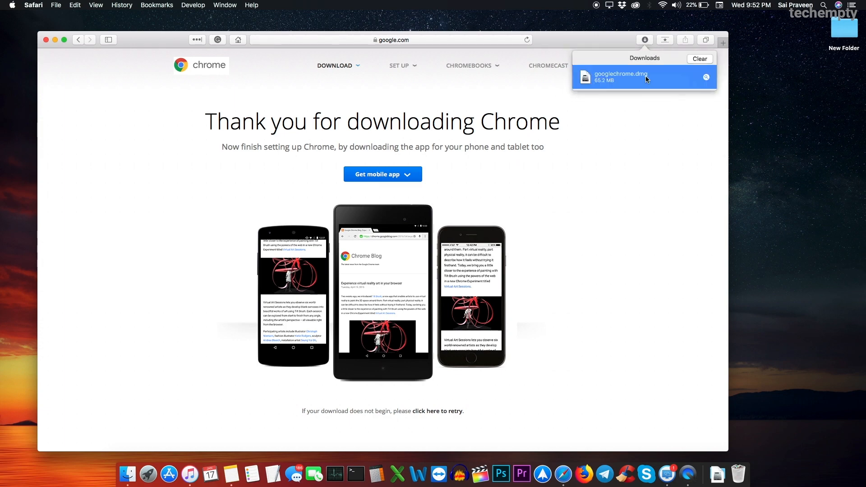
{"action": "double_click", "coordinate": [621, 76]}
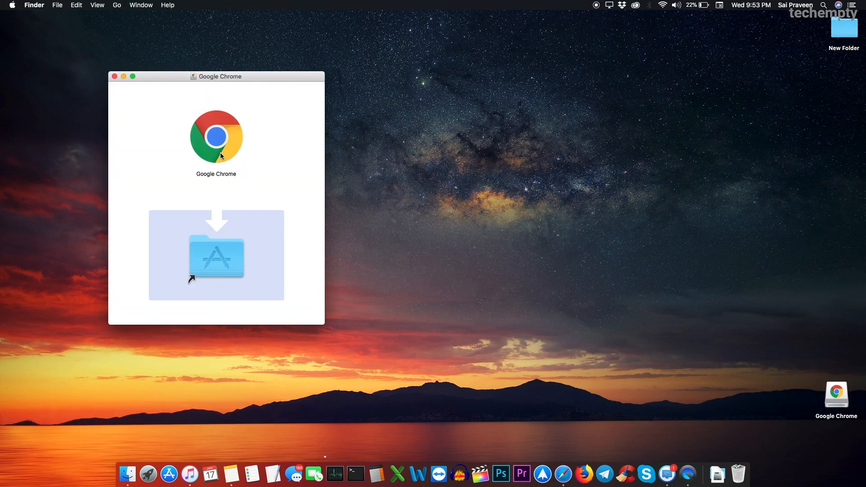
{"action": "mouse_move", "coordinate": [226, 254]}
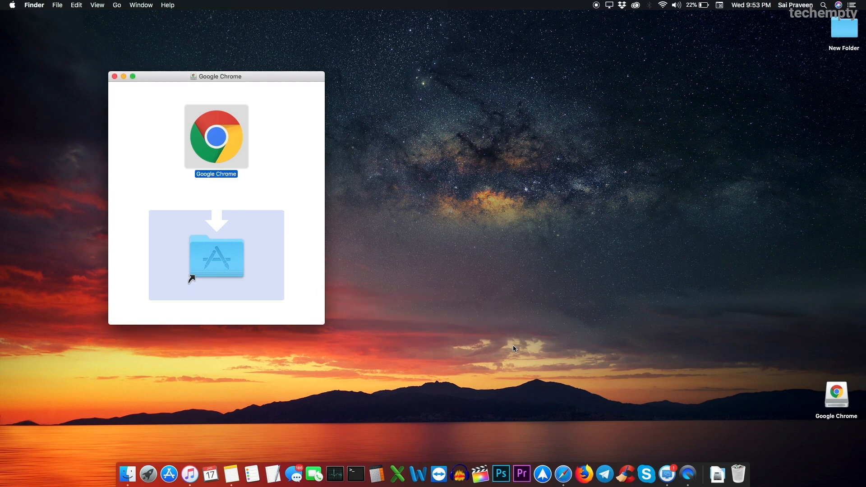
Step: Launch Google Chrome, confirm the internet-app warning, and bring up the installer disk's options
{"action": "left_click", "coordinate": [169, 473]}
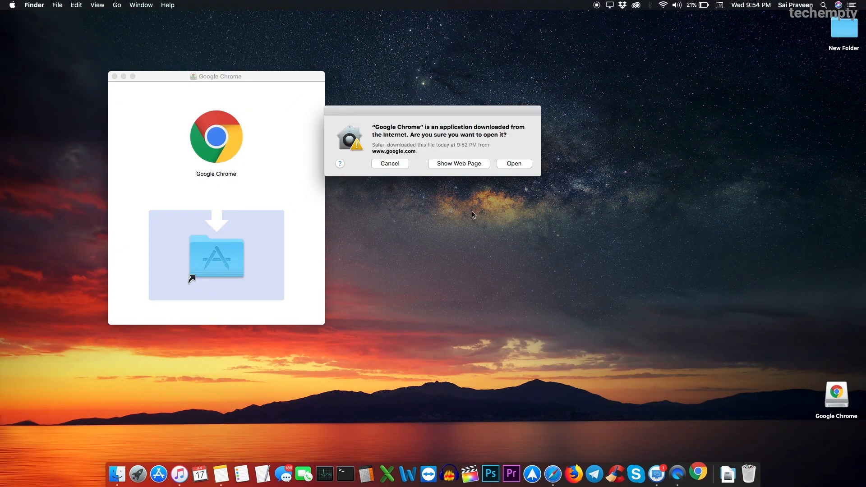
{"action": "mouse_move", "coordinate": [514, 163]}
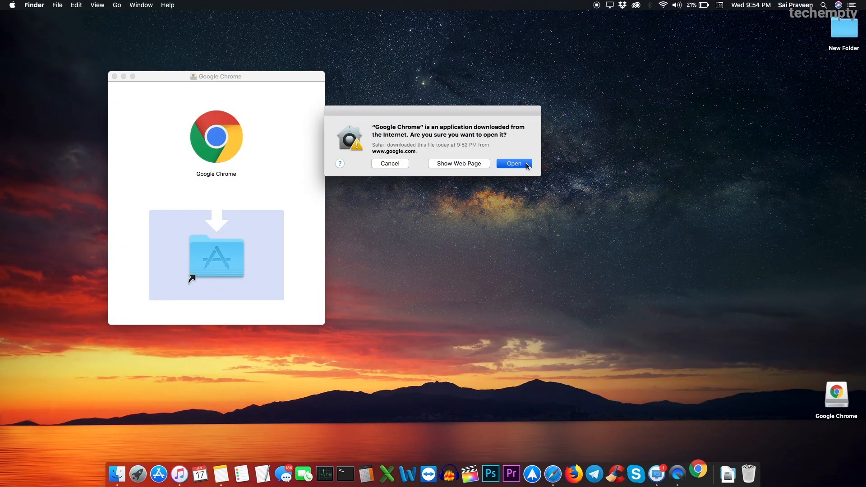
{"action": "left_click", "coordinate": [512, 163]}
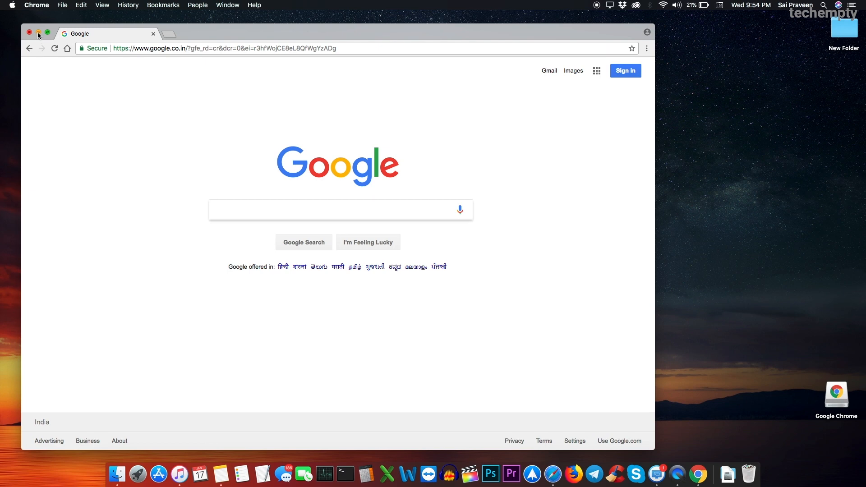
{"action": "right_click", "coordinate": [836, 394]}
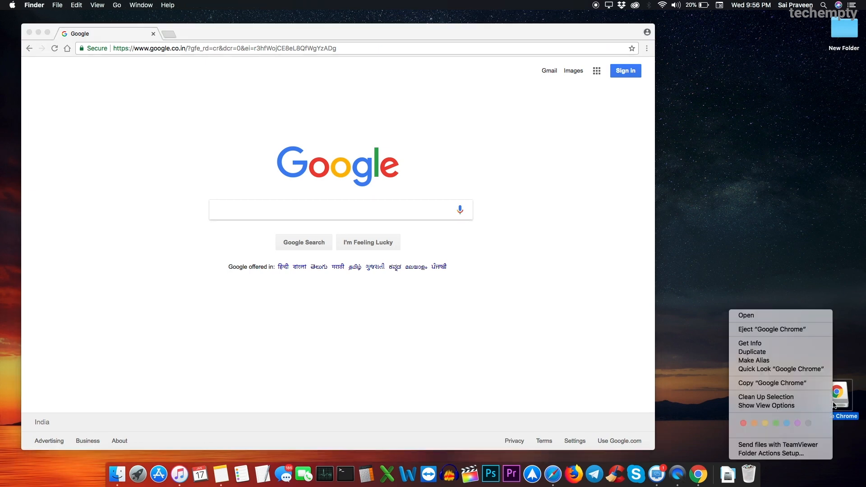